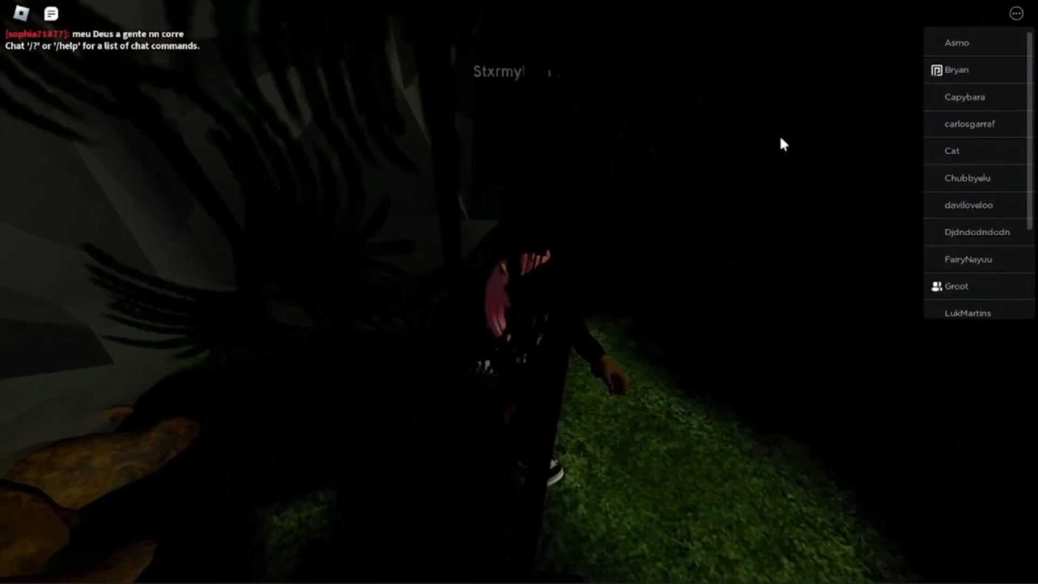
# - Walk through the dark woods into the cave lobby and join the 4-of-5 queue
pyautogui.press('Escape')
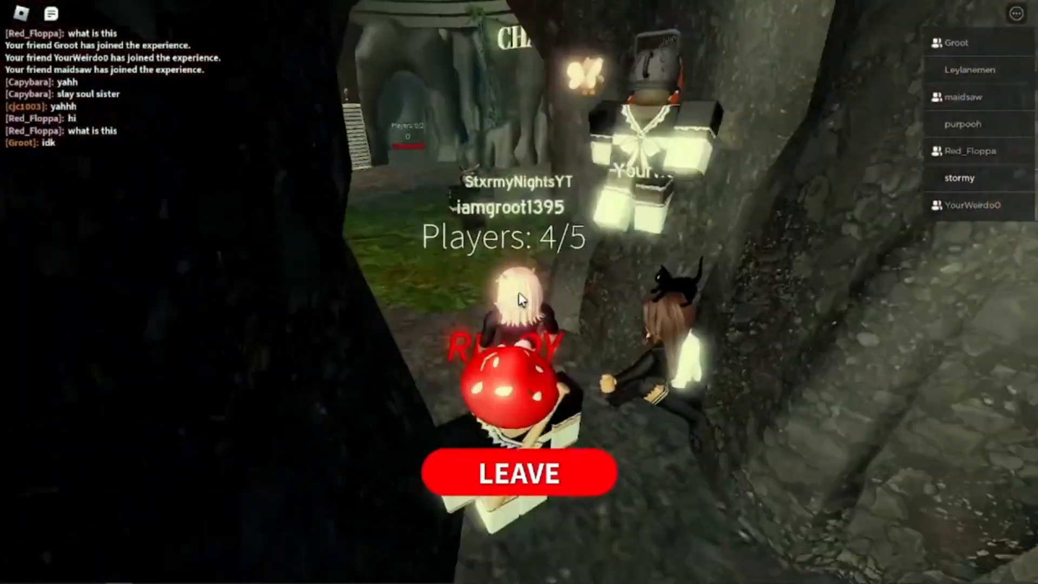
# - Wait on the party pad until the round teleports the group into the stormy map
pyautogui.click(518, 472)
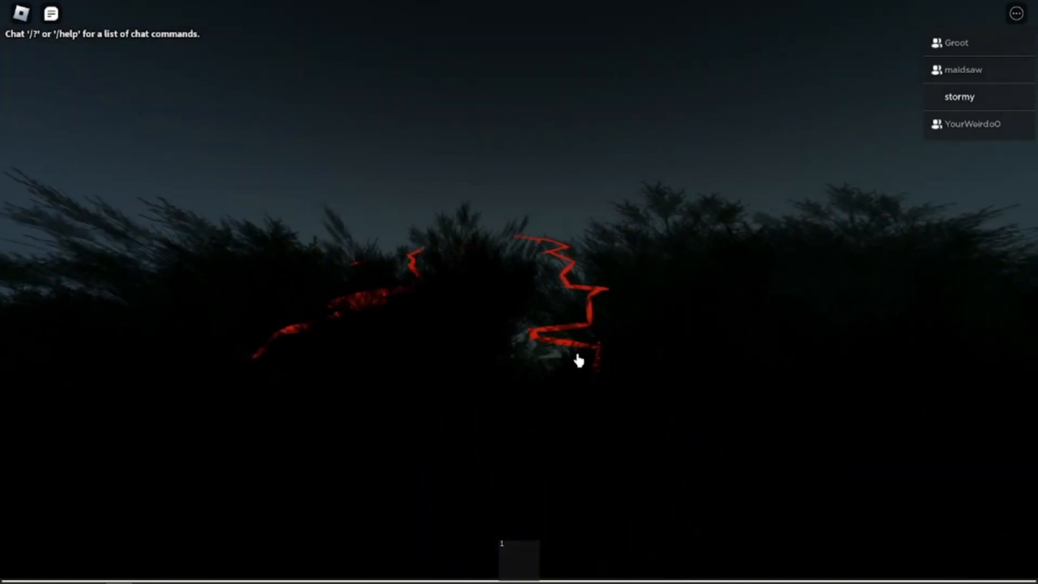
# - Open the Roblox menu and view the camera, volume and graphics settings
pyautogui.press('Escape')
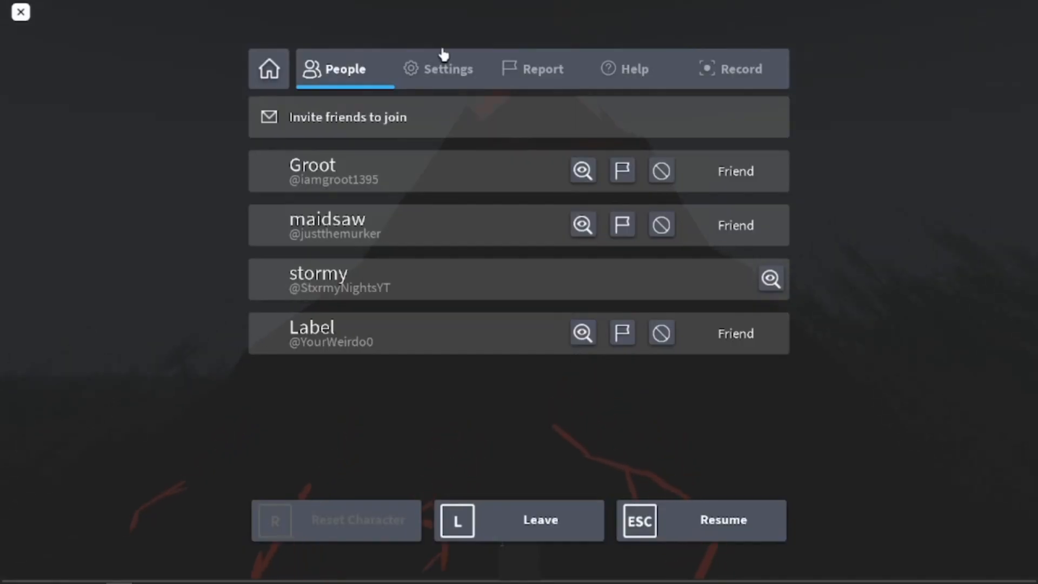
pyautogui.click(448, 68)
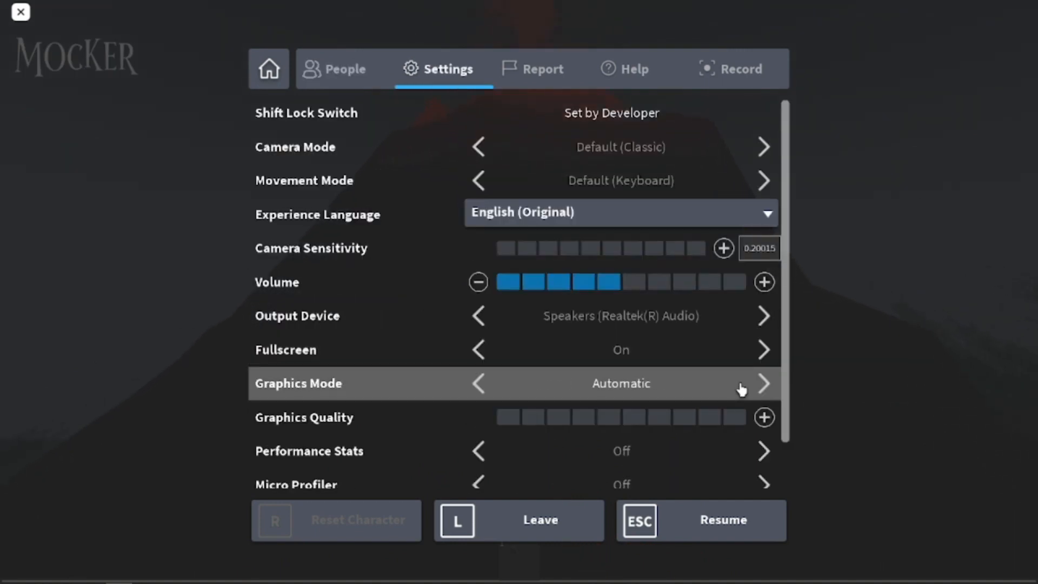
pyautogui.click(763, 383)
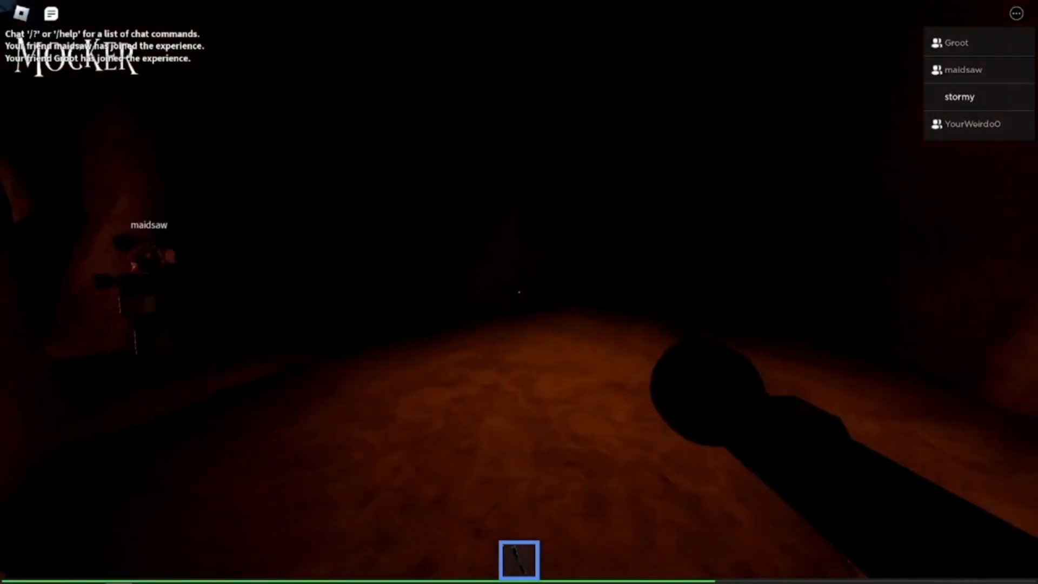
pyautogui.moveTo(519, 291)
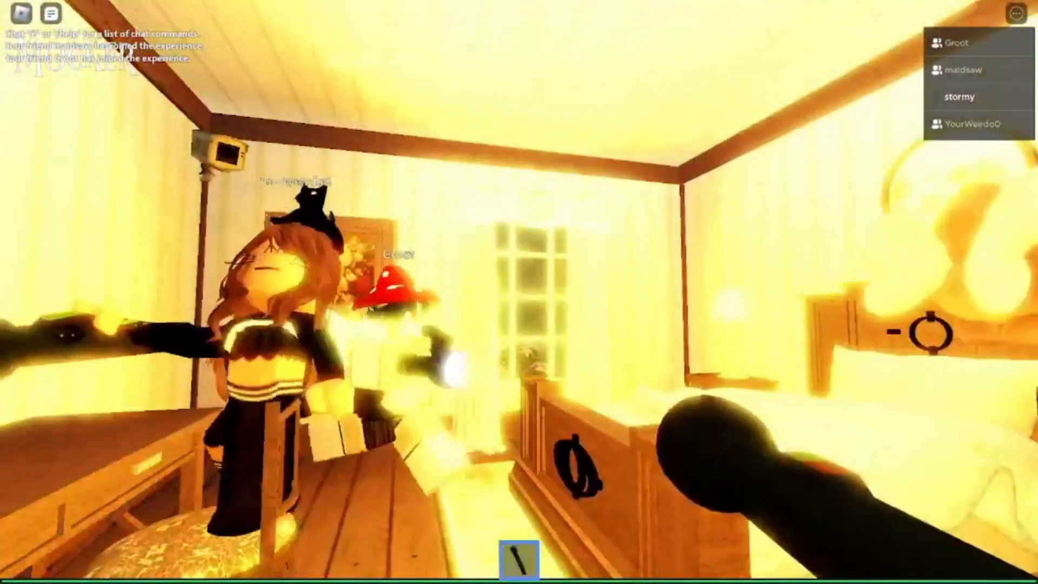
pyautogui.moveTo(519, 292)
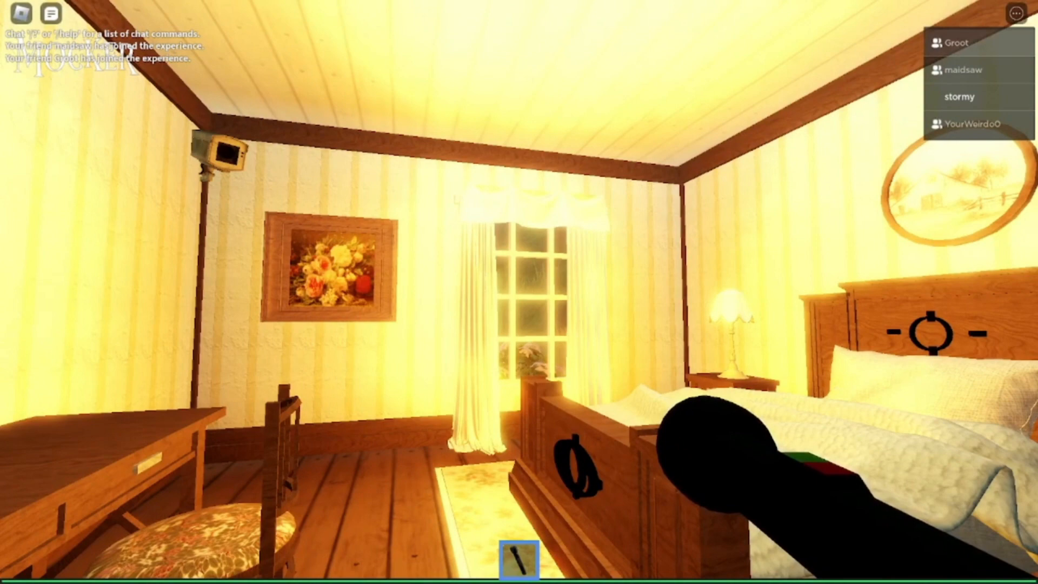
pyautogui.moveTo(518, 292)
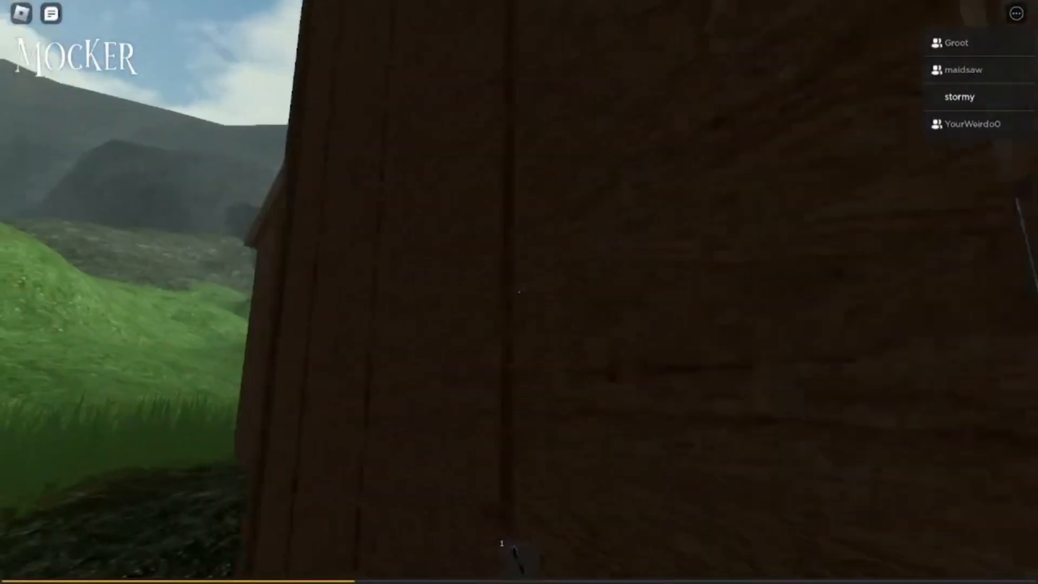
pyautogui.moveTo(519, 292)
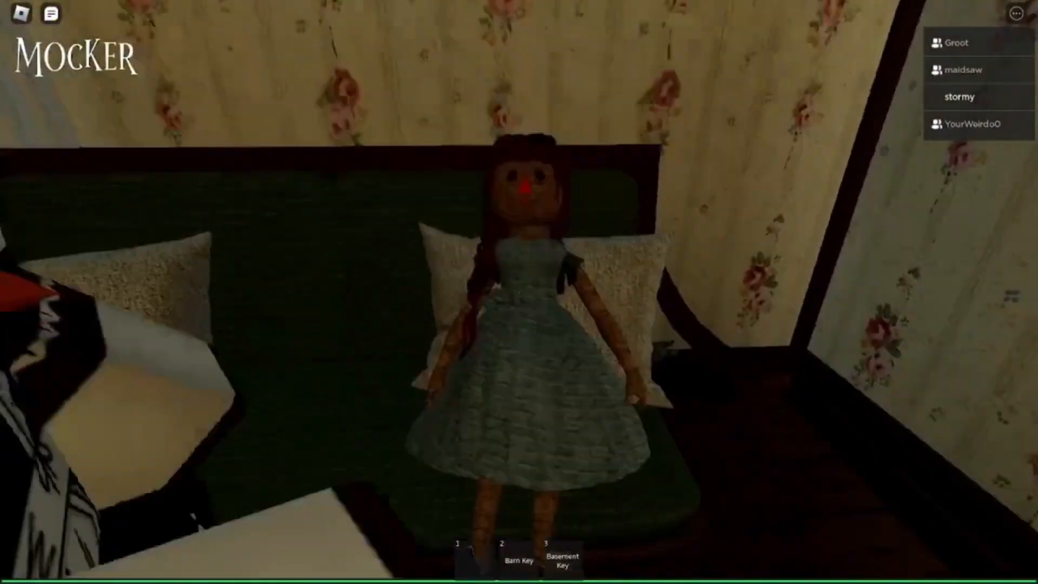
pyautogui.moveTo(519, 292)
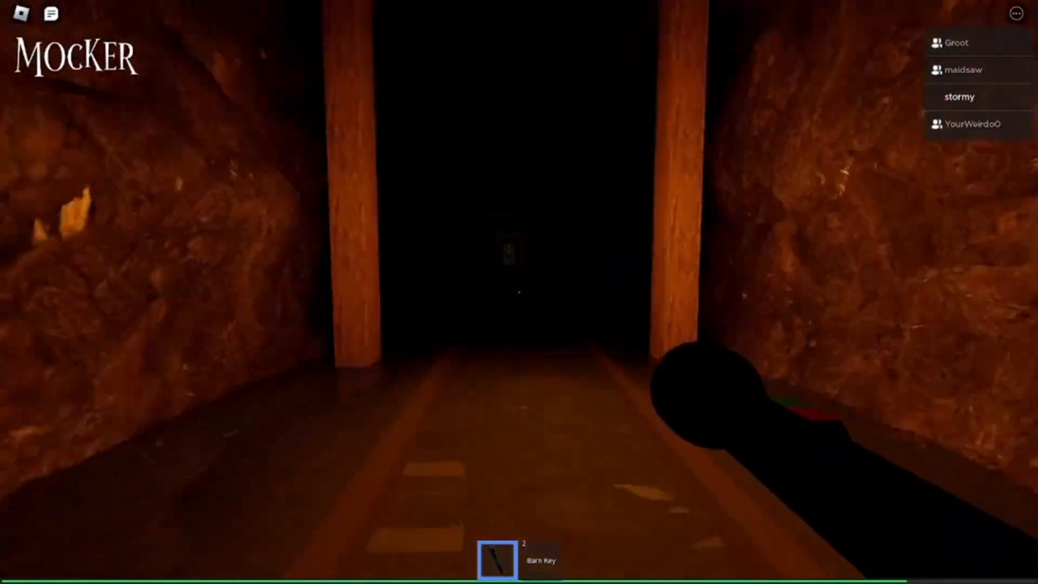
# - Walk forward through the timber mine tunnel toward the distant light and Groot
pyautogui.press('w')
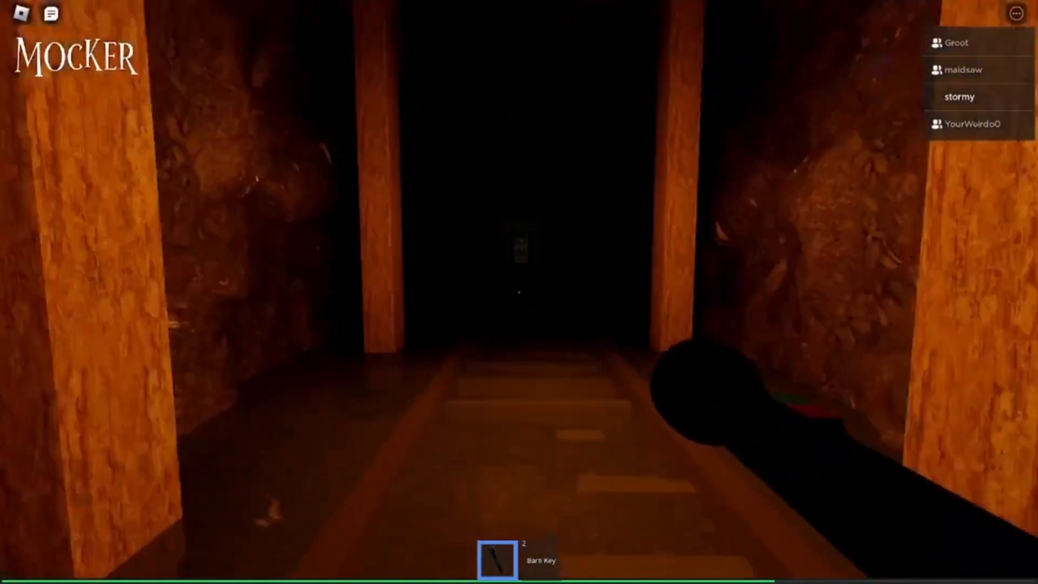
pyautogui.press('w')
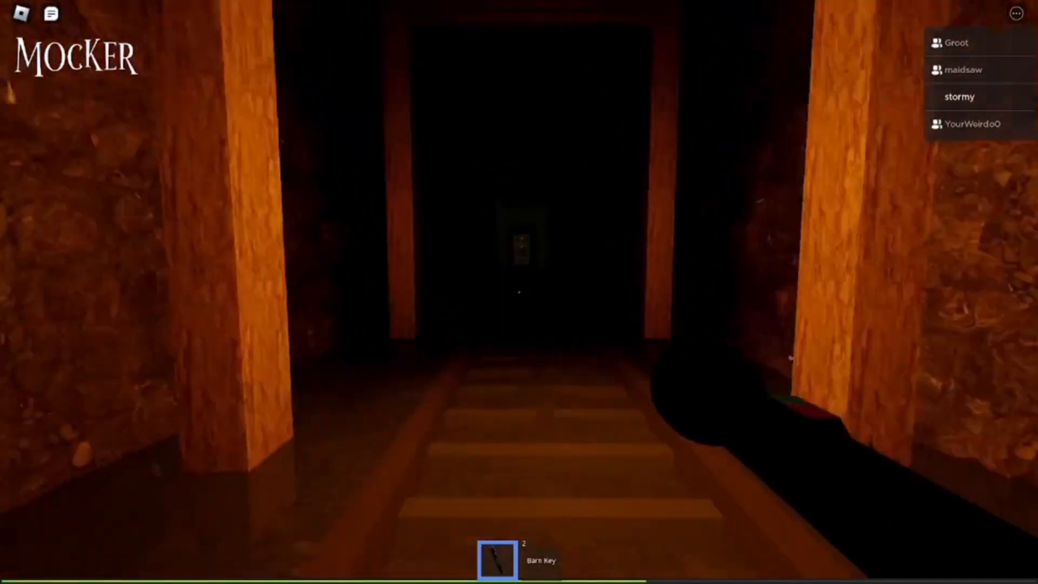
pyautogui.press('w')
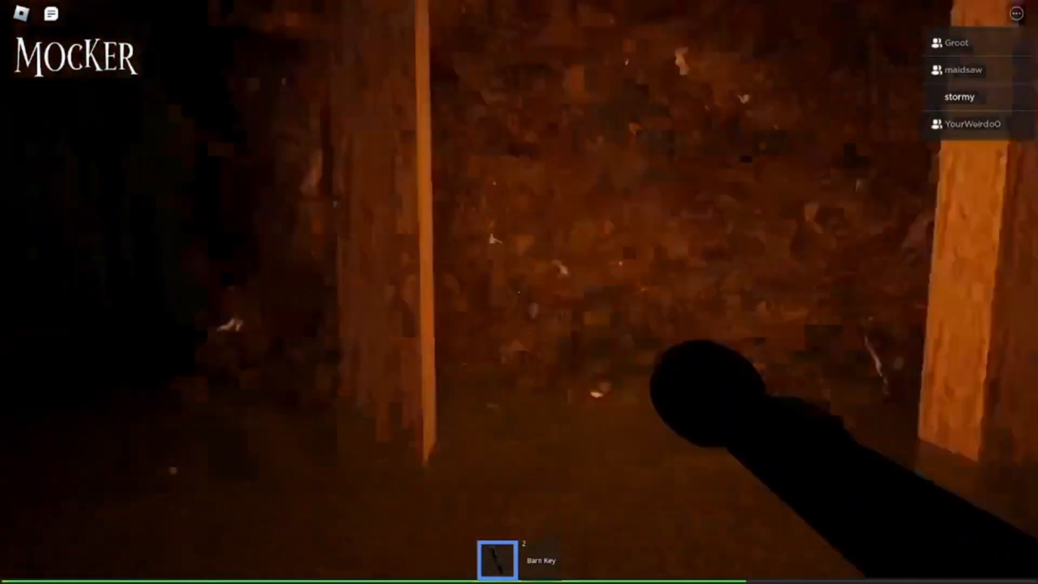
pyautogui.moveTo(519, 292)
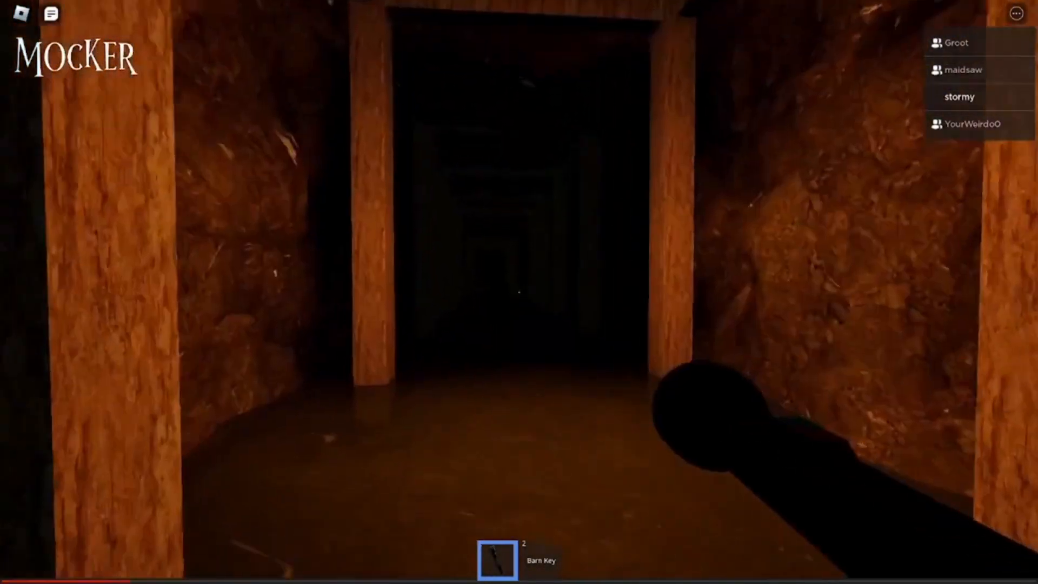
pyautogui.press('w')
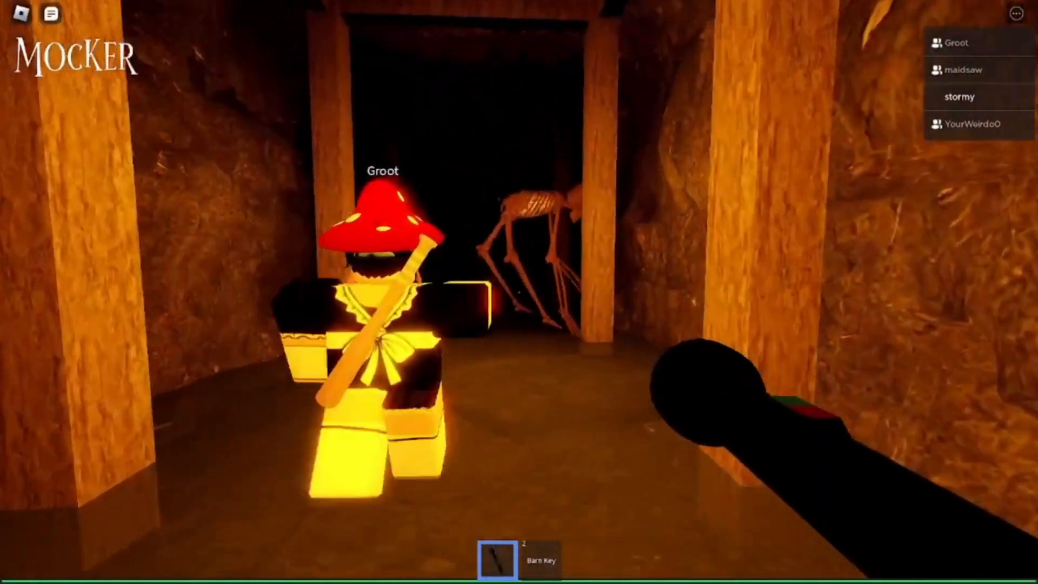
pyautogui.moveTo(519, 292)
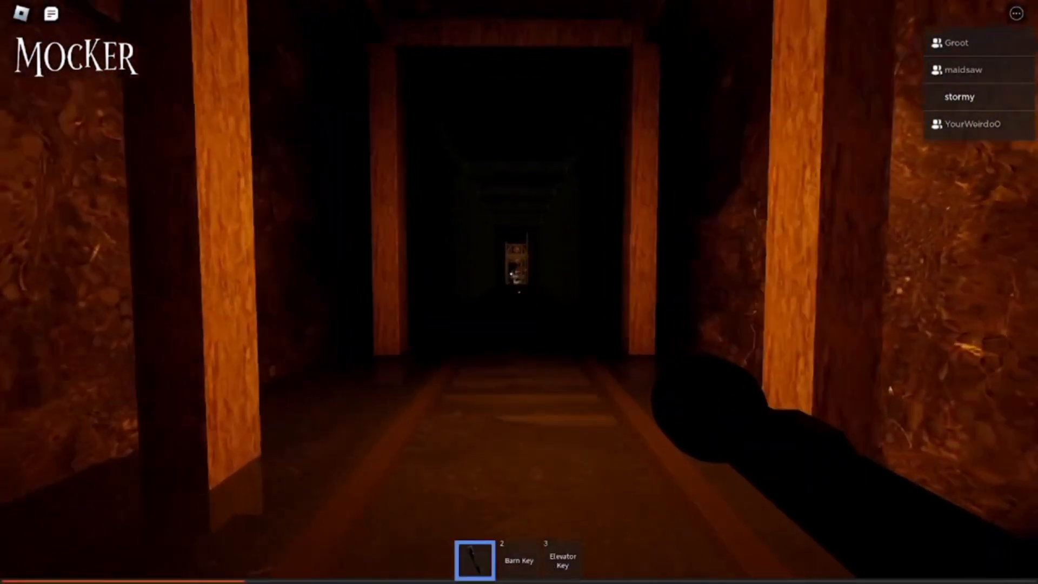
# - Reach Groot and pick up the Elevator Key into hotbar slot 3
pyautogui.press('w')
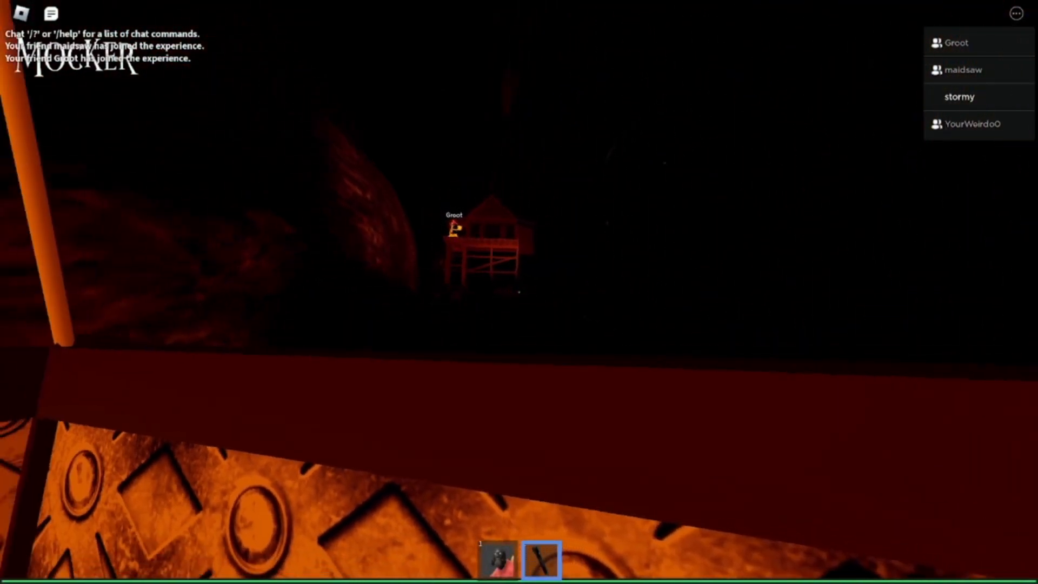
pyautogui.moveTo(518, 292)
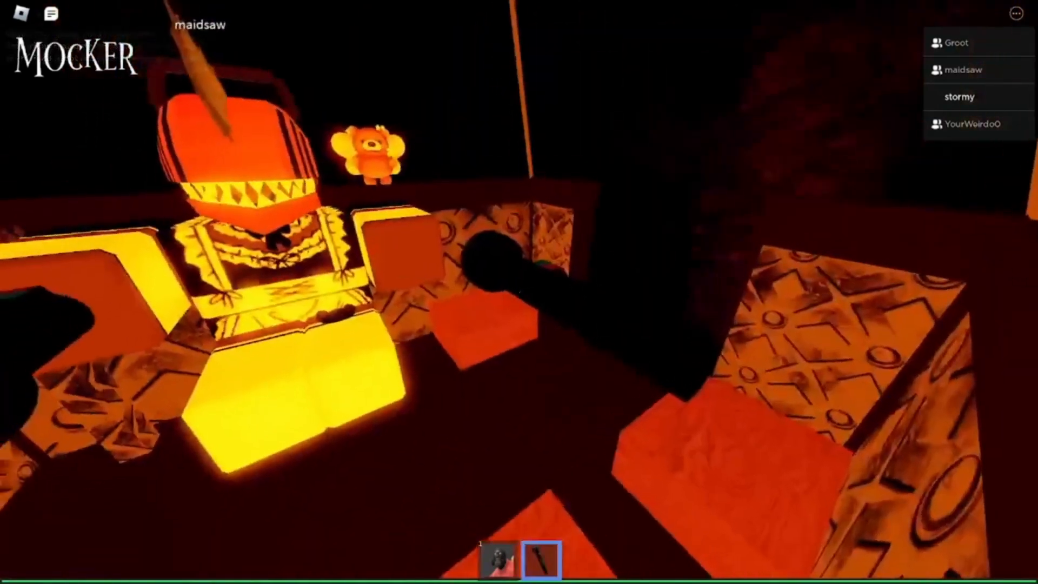
pyautogui.moveTo(519, 292)
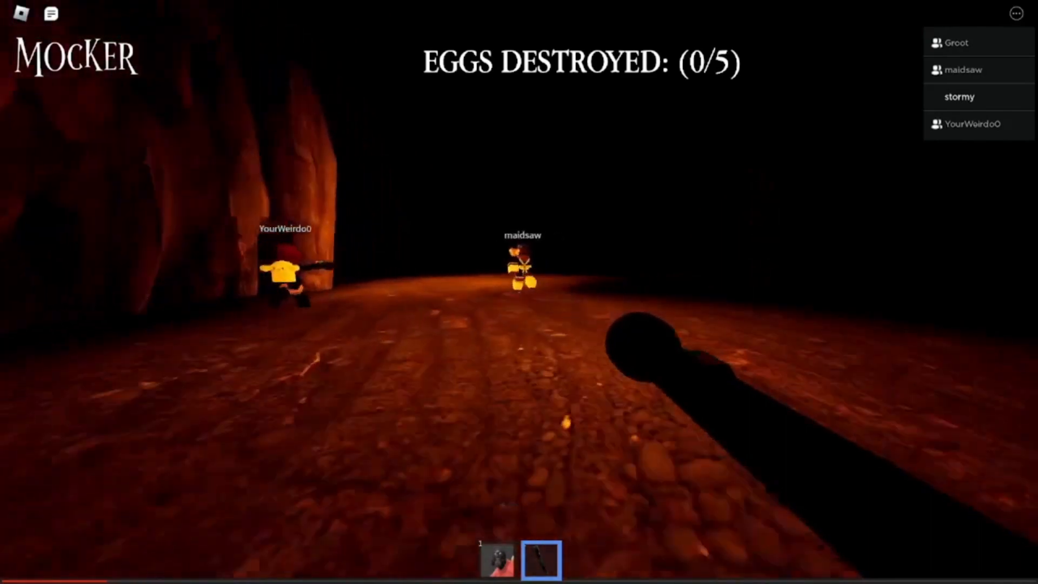
pyautogui.moveTo(519, 292)
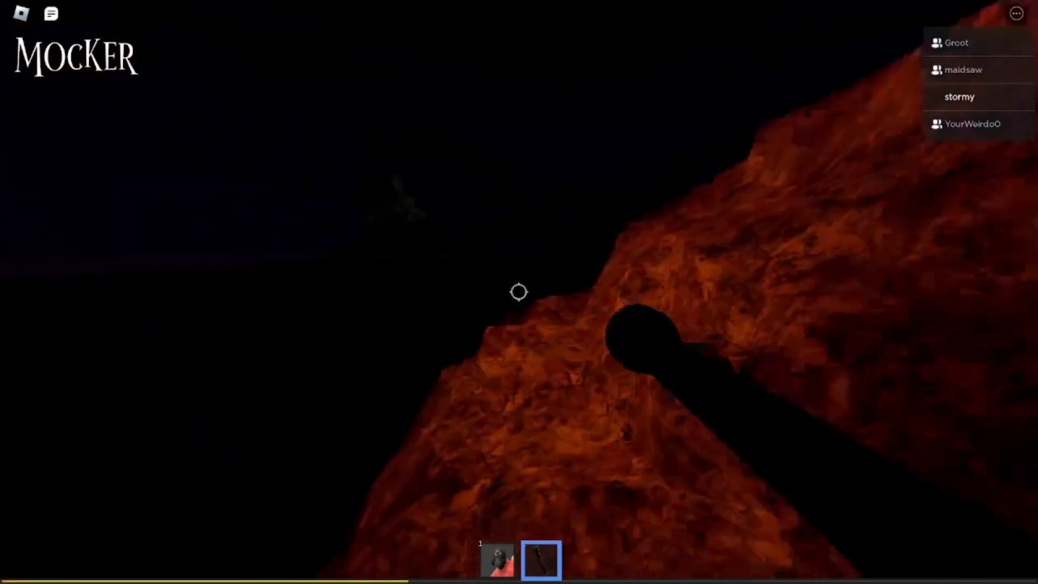
pyautogui.moveTo(519, 291)
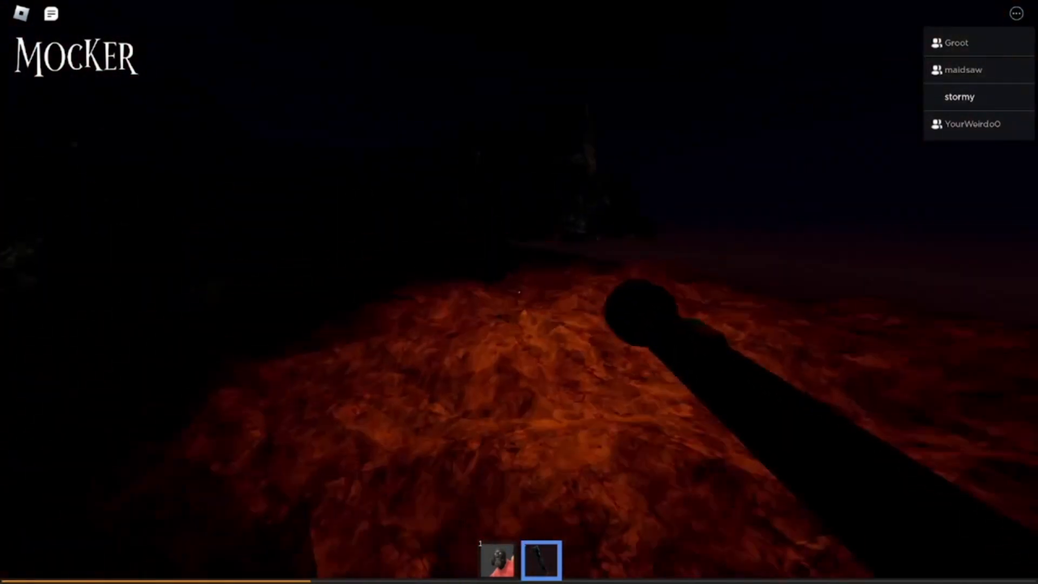